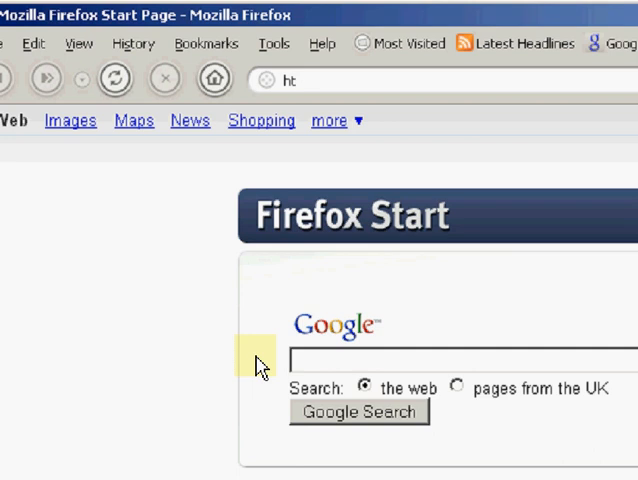
- Type the start of a web address to bring up the history URL dropdown
text(t)
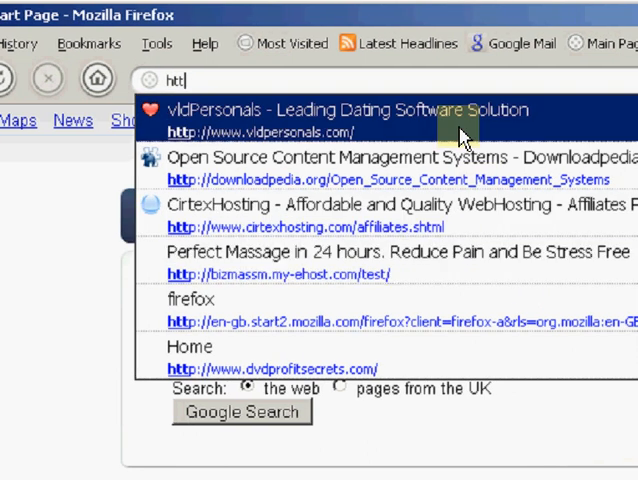
mouse_move(400, 118)
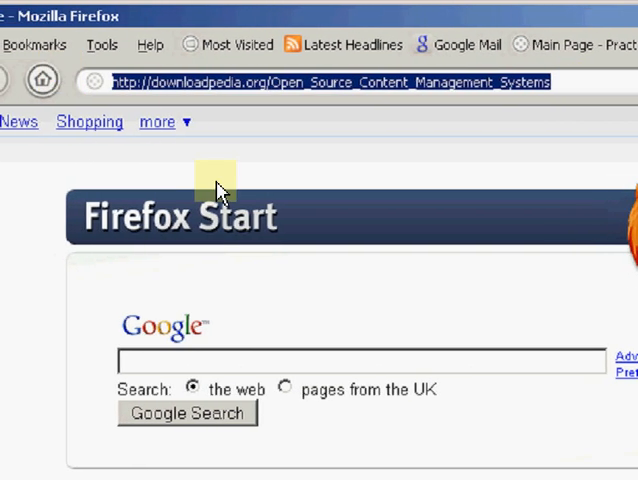
- Type 'h' in the address bar to show past-URL suggestions again
text(h)
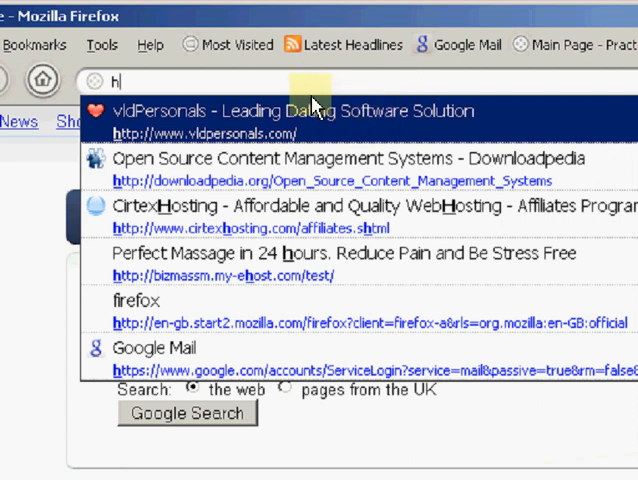
mouse_move(335, 120)
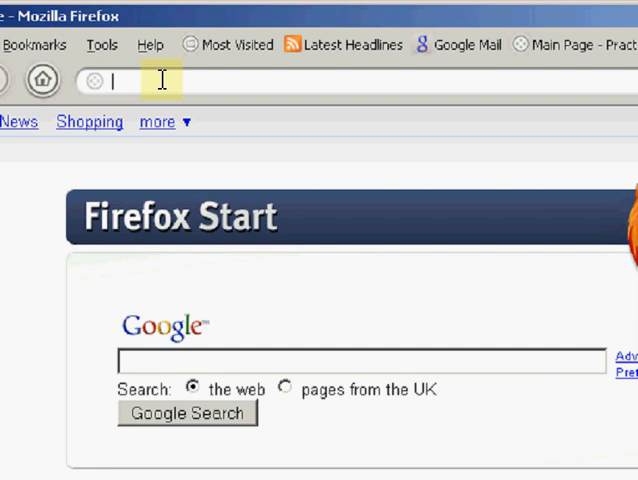
- Enter 'about:config' in the address bar to reach the advanced-settings warning page
text(abo)
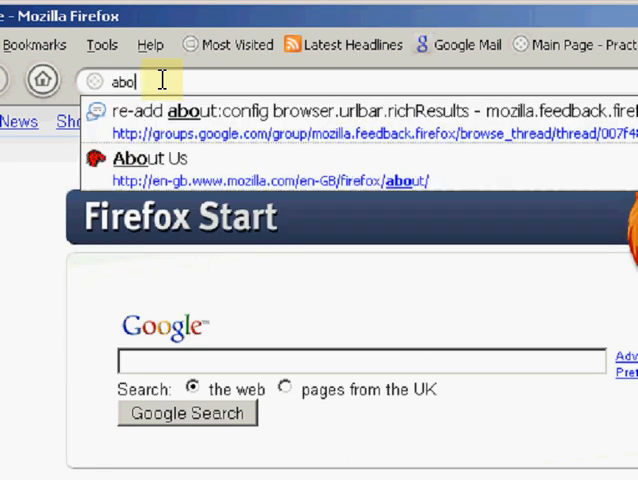
text(ut)
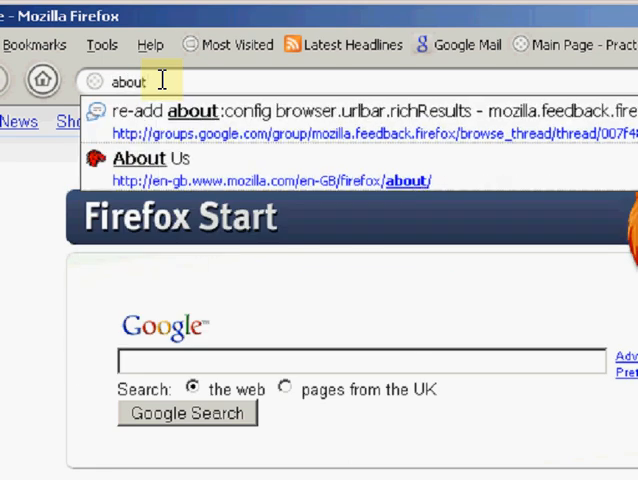
text(:)
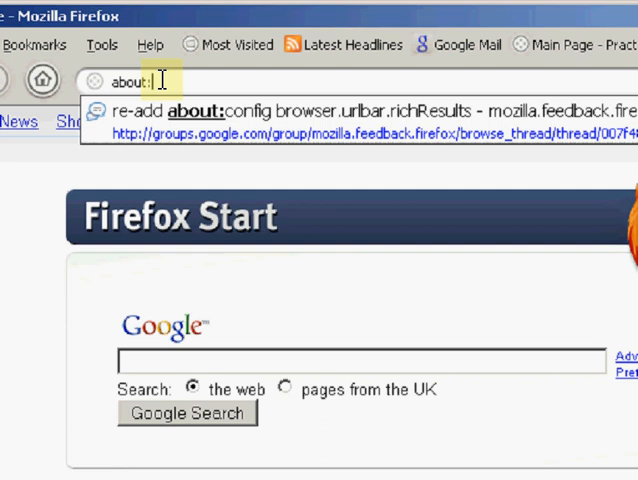
text(con)
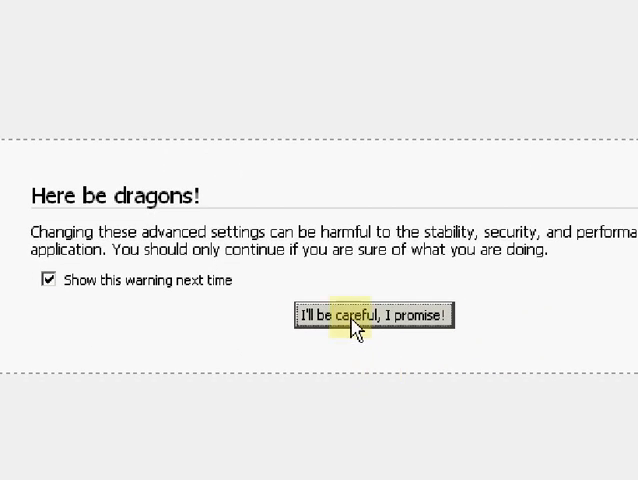
- Accept the "I'll be careful, I promise!" warning to reveal the preference list
click(374, 314)
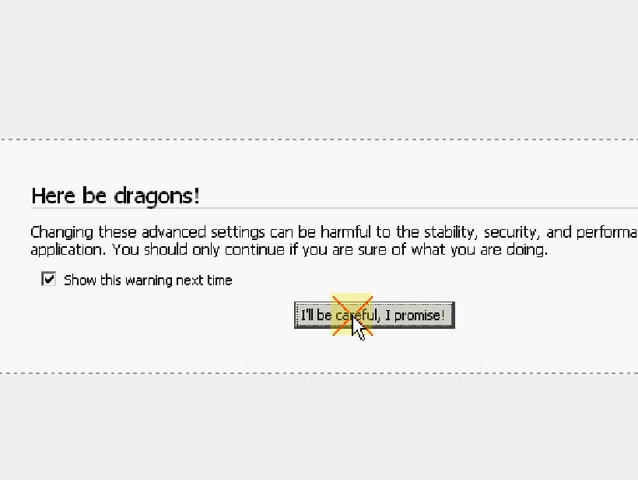
click(374, 314)
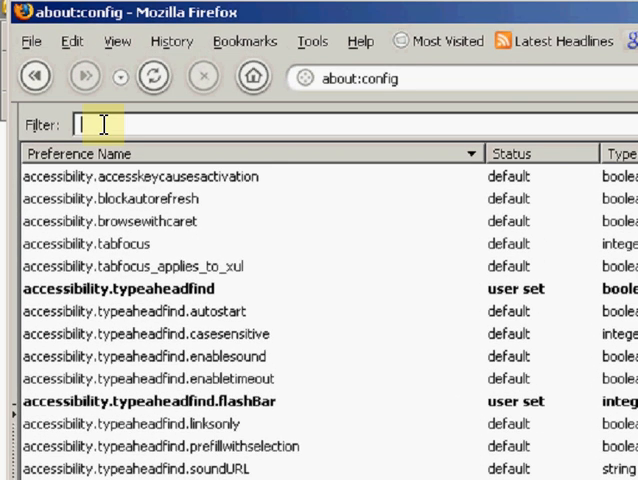
- Filter for browser.urlbar.maxRichResults, set it to 0, and return to the start page
text(browser.urlbar.maxRichResults)
text(0)
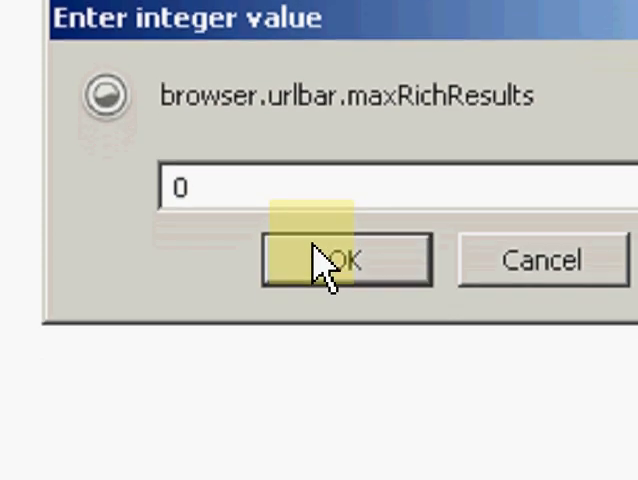
click(343, 260)
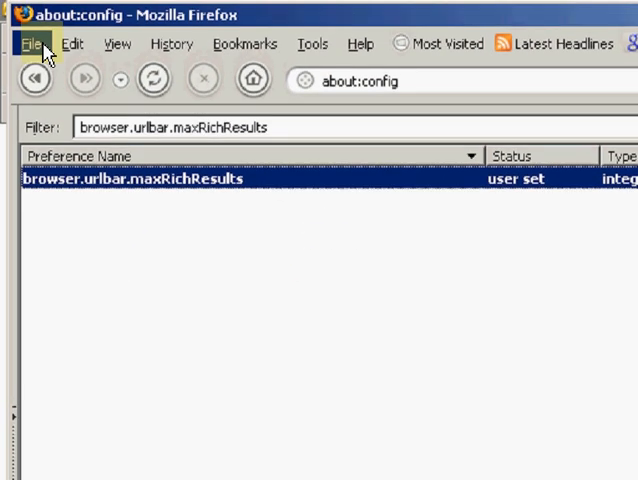
click(33, 44)
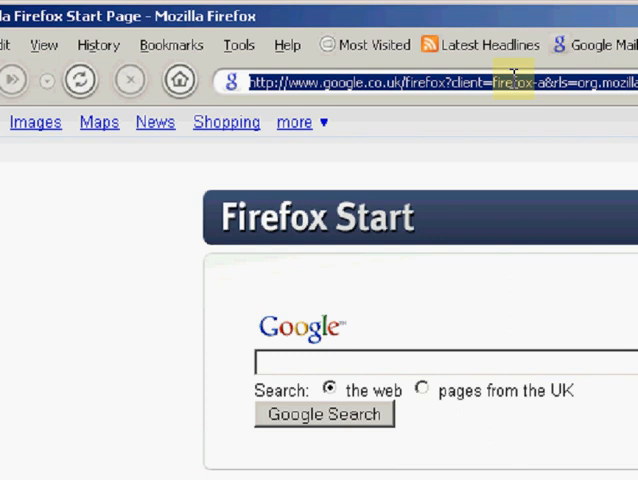
- Type a partial address in the address bar and see no history suggestions appear
text(hy)
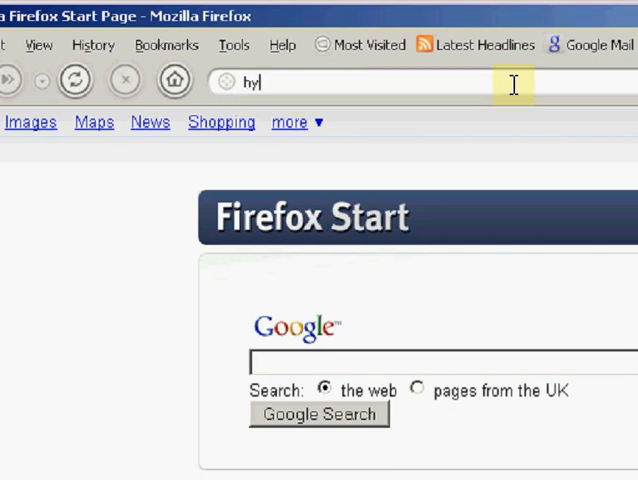
text(ttt)
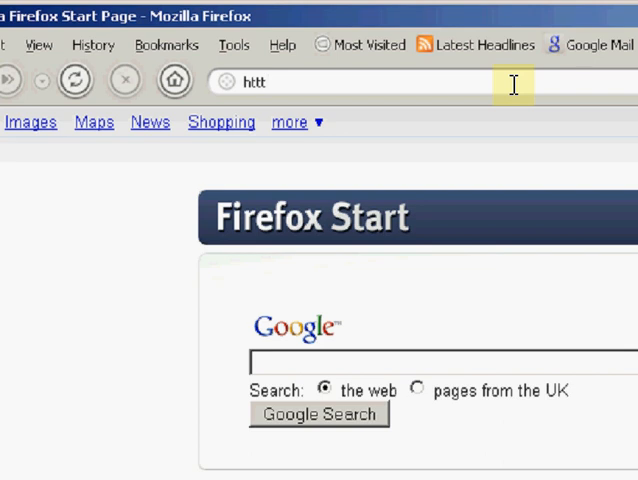
mouse_move(480, 140)
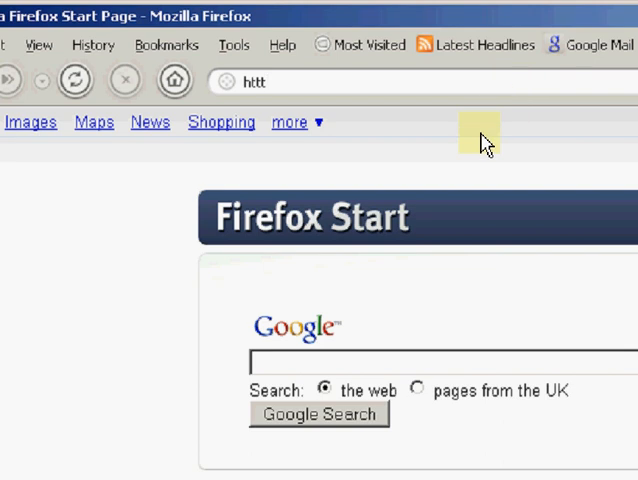